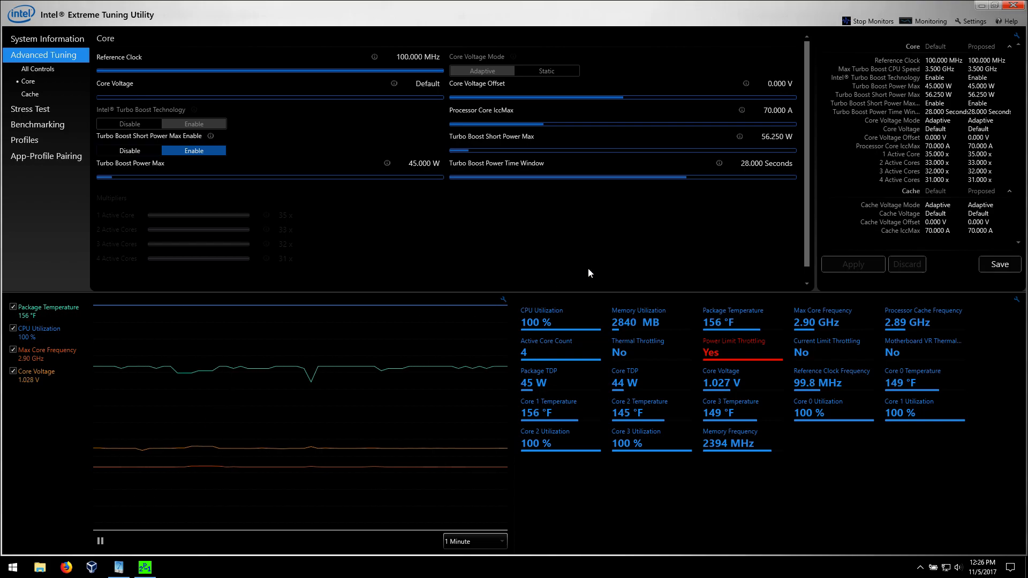
pyautogui.moveTo(611, 239)
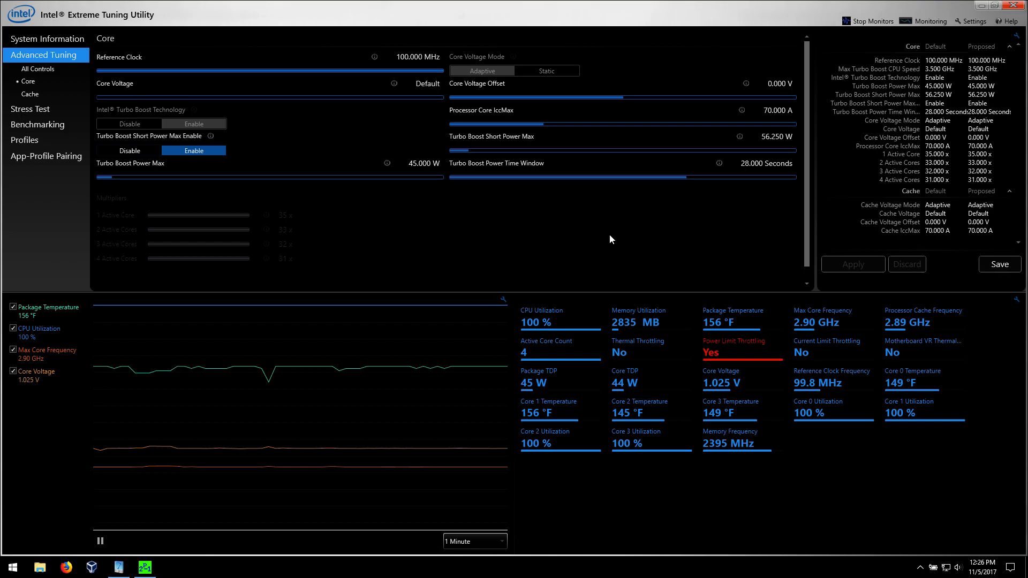
pyautogui.moveTo(652, 227)
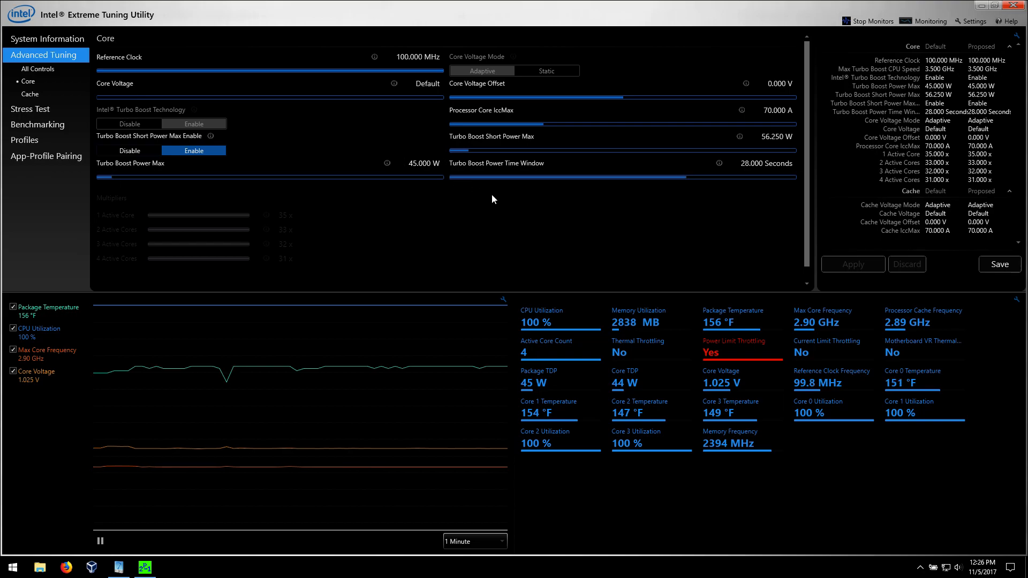
pyautogui.moveTo(610, 238)
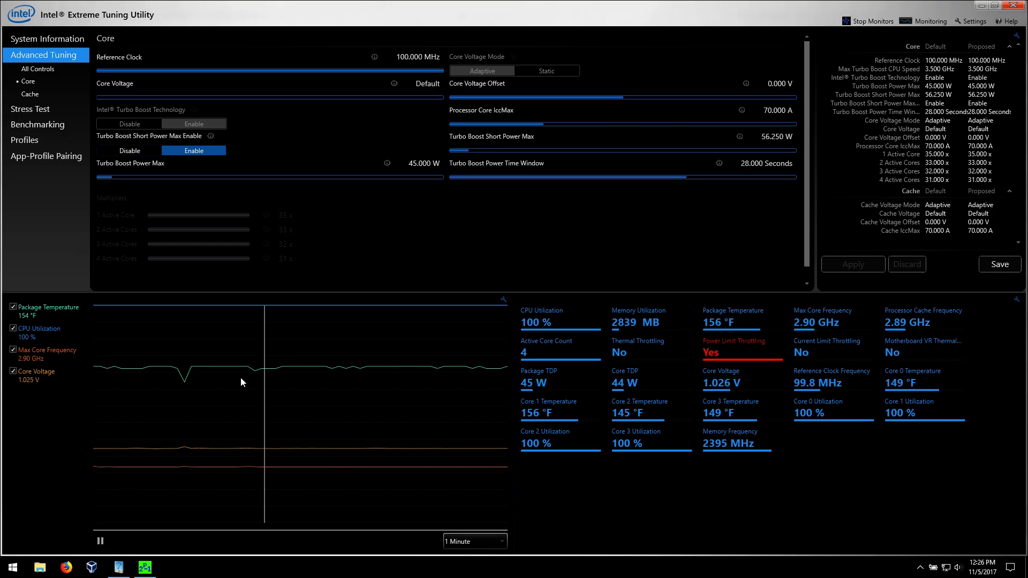
pyautogui.moveTo(121, 567)
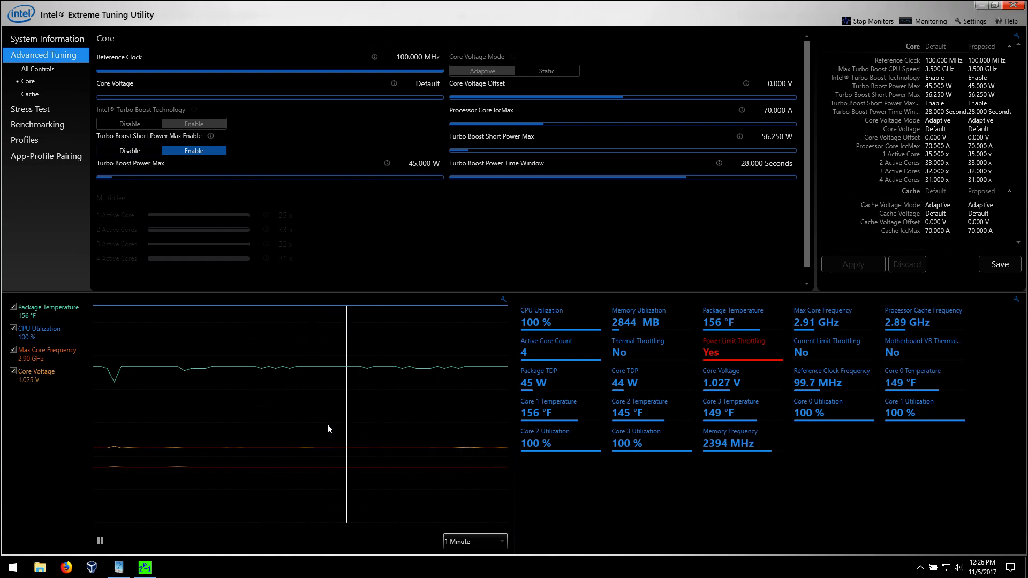
# Select a -0.005 V Core Voltage Offset from the value list and apply it.
pyautogui.click(144, 568)
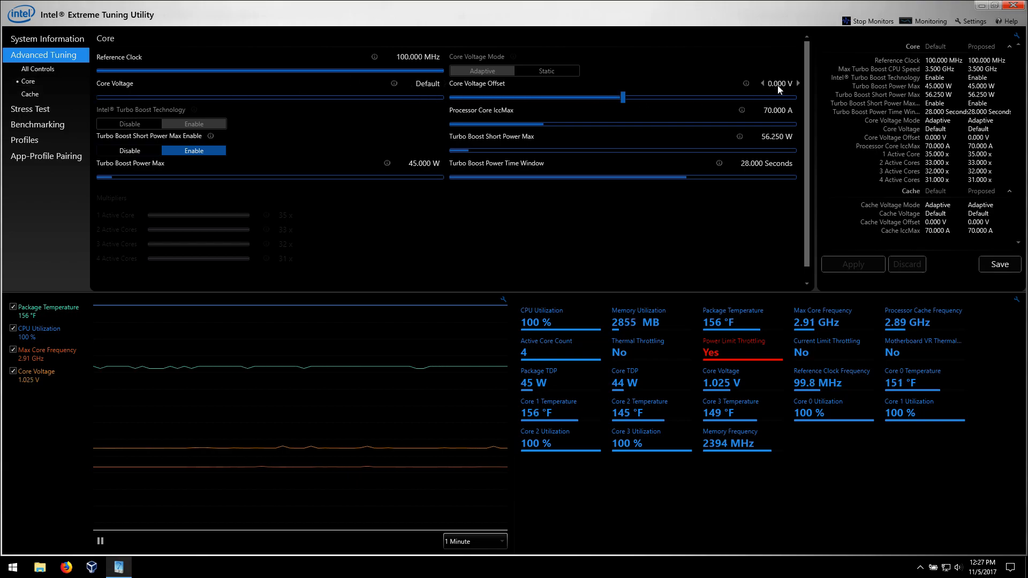
pyautogui.click(780, 84)
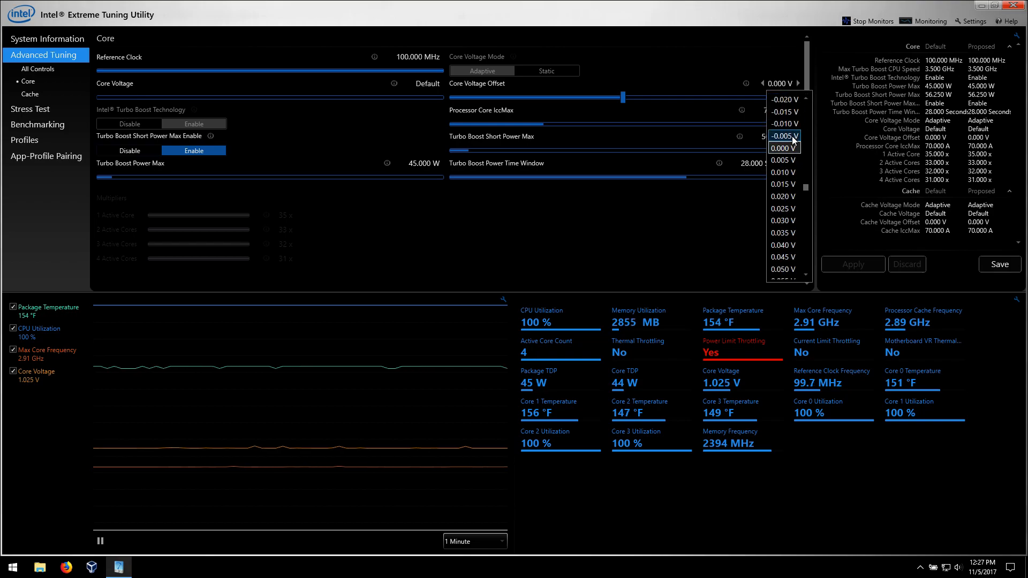
pyautogui.click(784, 136)
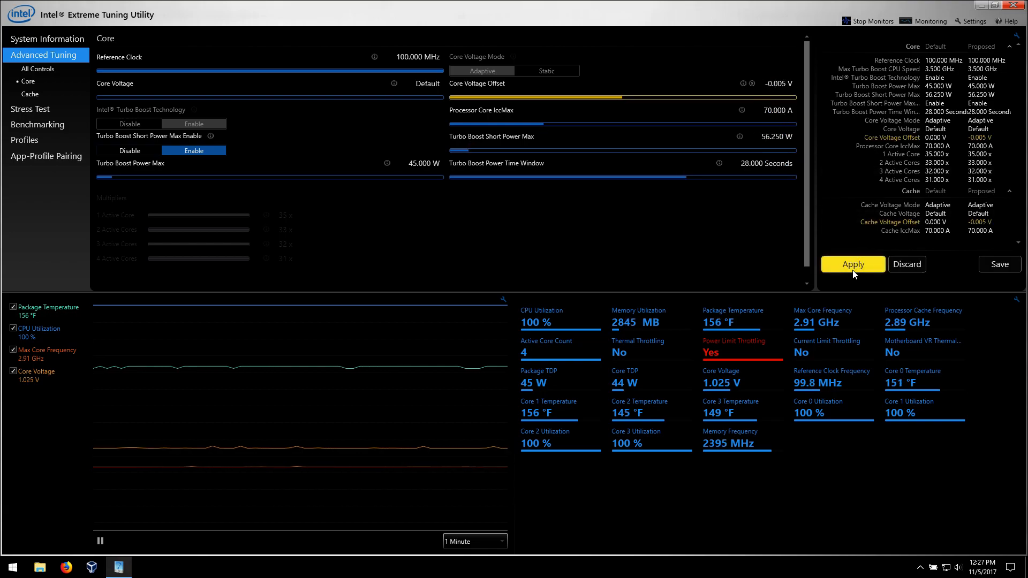
pyautogui.click(853, 264)
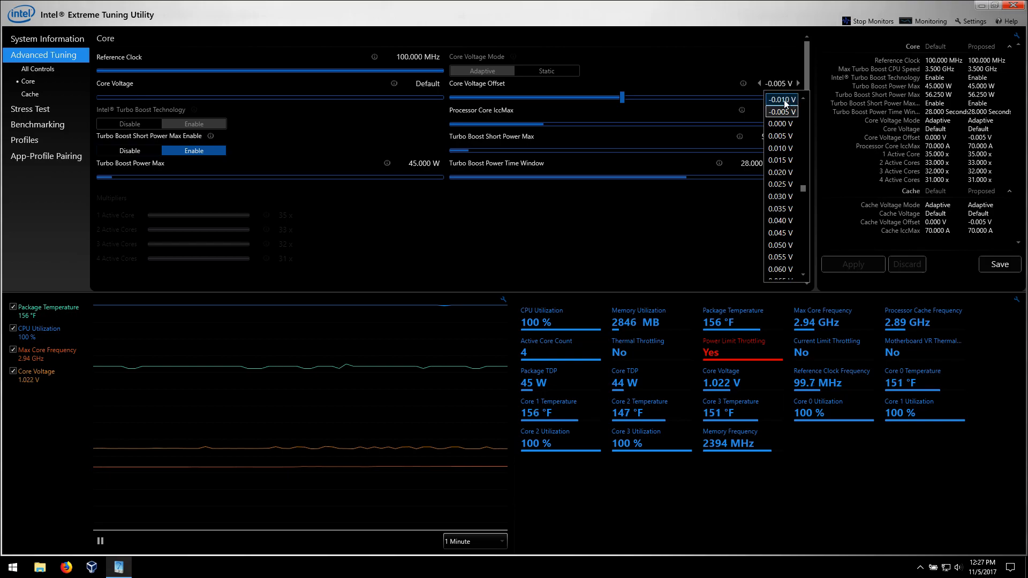
# Select a -0.010 V Core Voltage Offset and apply it.
pyautogui.click(780, 99)
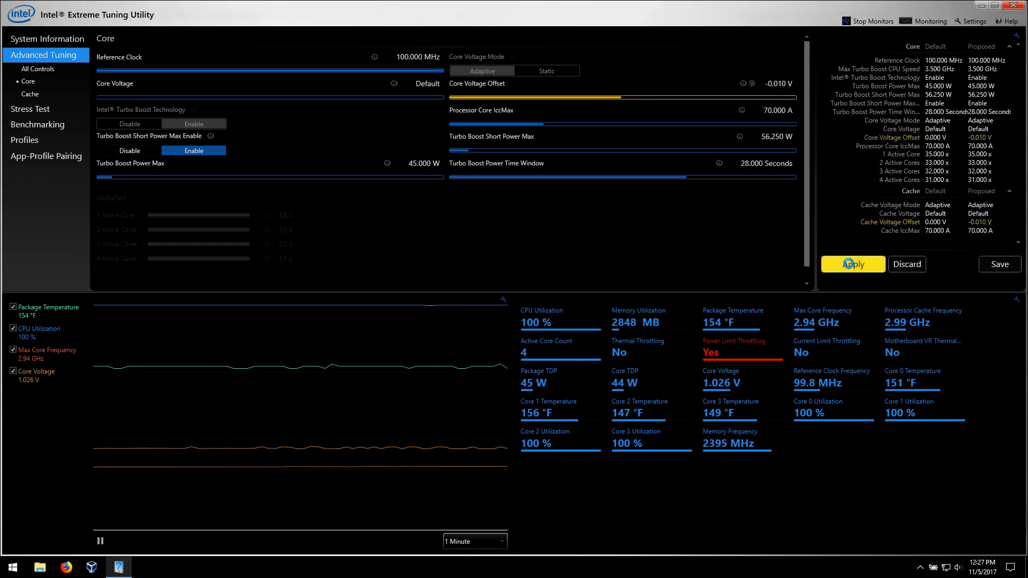
pyautogui.click(852, 264)
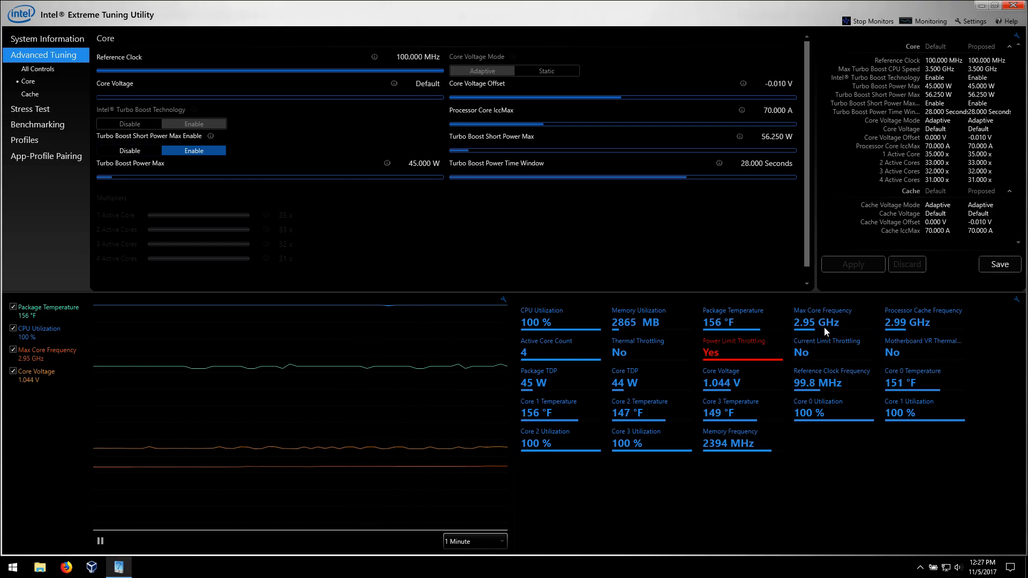
pyautogui.moveTo(816, 323)
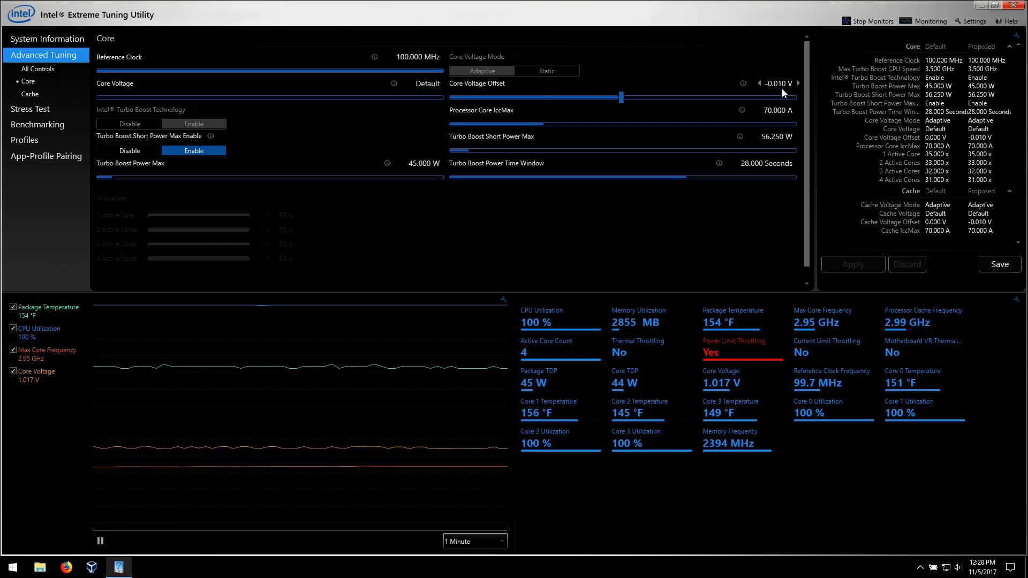
# Choose a -0.185 V Core Voltage Offset as the proposed value and review the offset list.
pyautogui.click(778, 84)
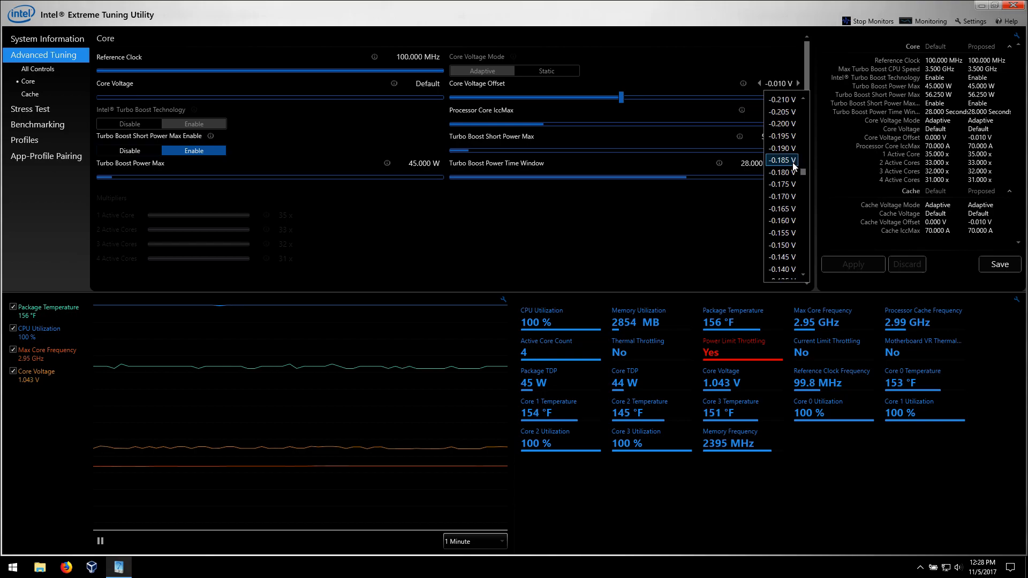
pyautogui.click(780, 159)
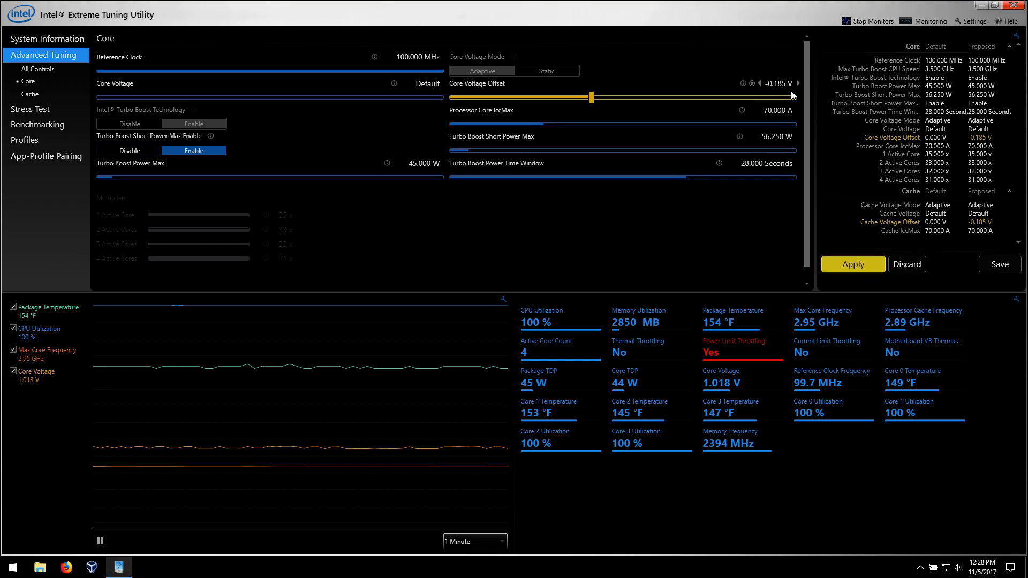
pyautogui.click(791, 83)
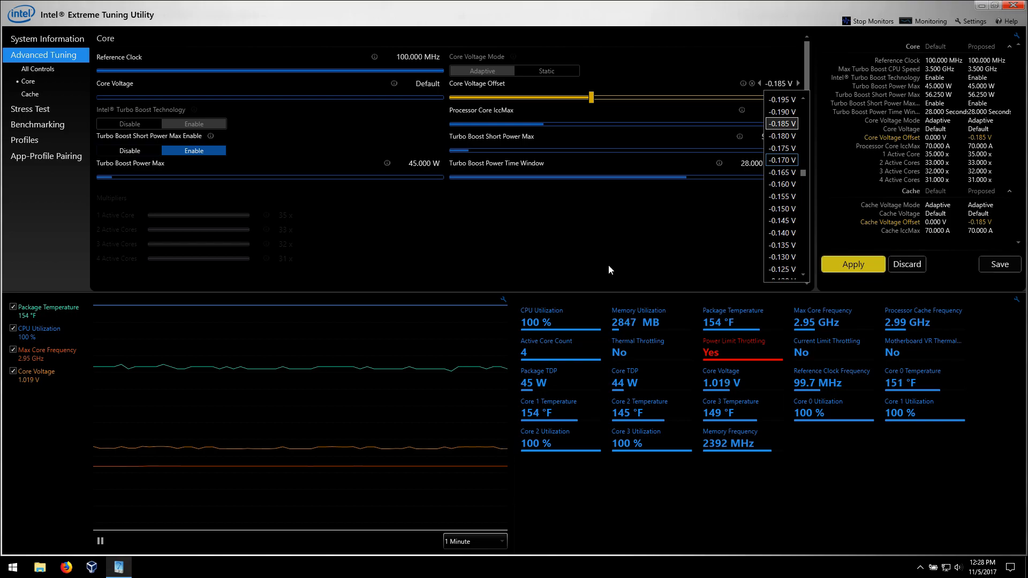
pyautogui.moveTo(631, 249)
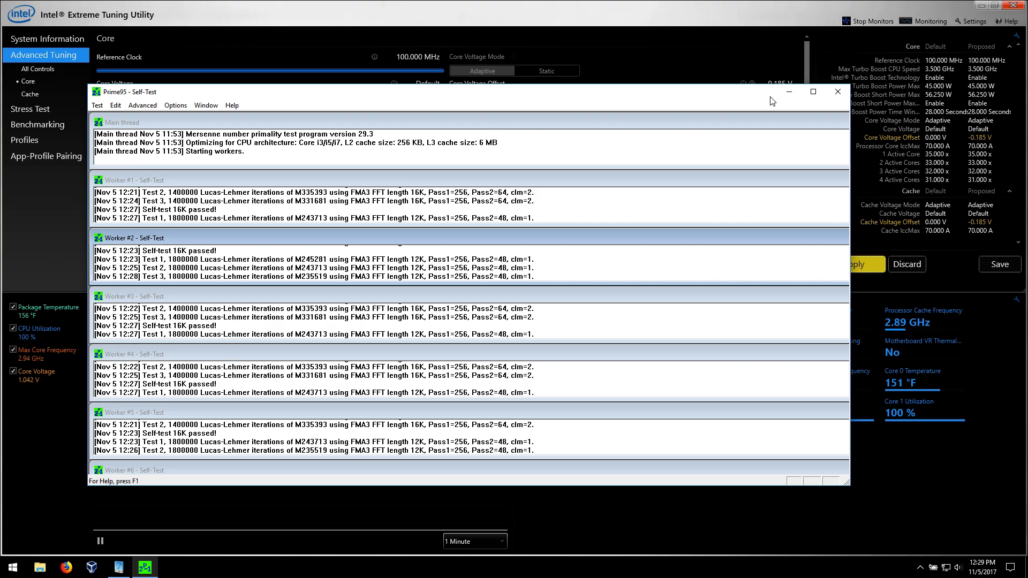
# Minimize Prime95 and apply the pending -0.185 V Core Voltage Offset.
pyautogui.click(837, 92)
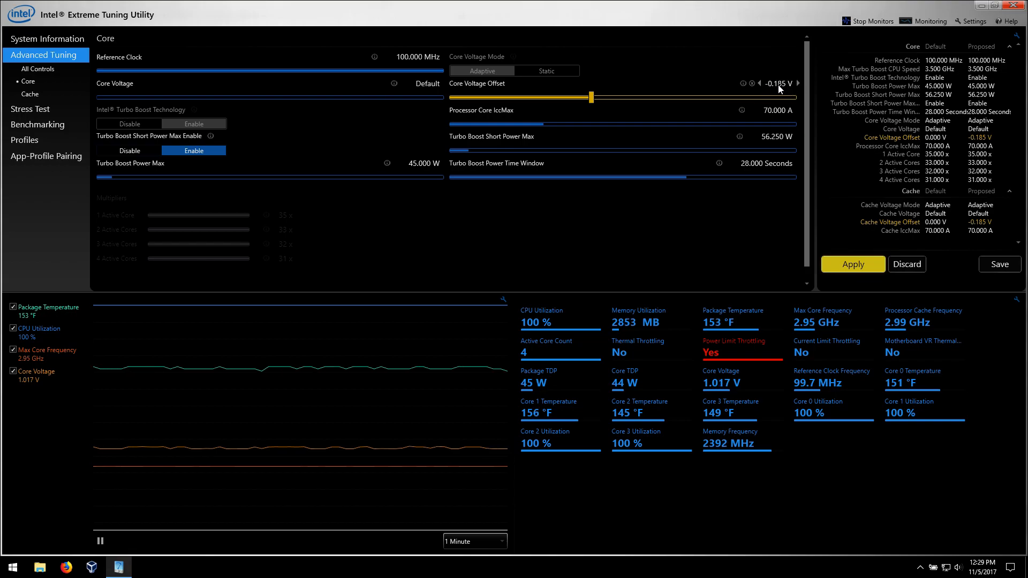
pyautogui.click(781, 84)
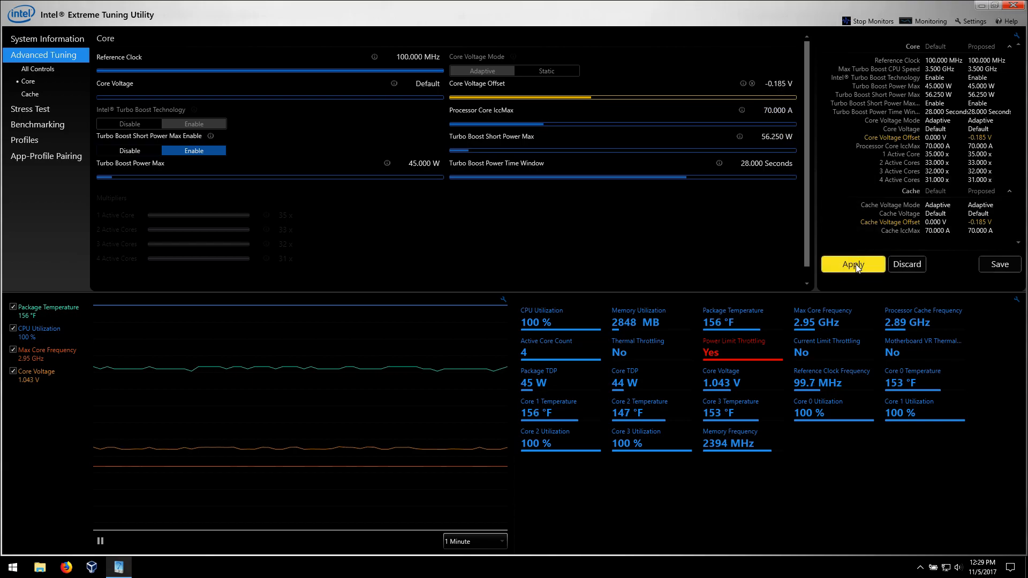
pyautogui.click(852, 264)
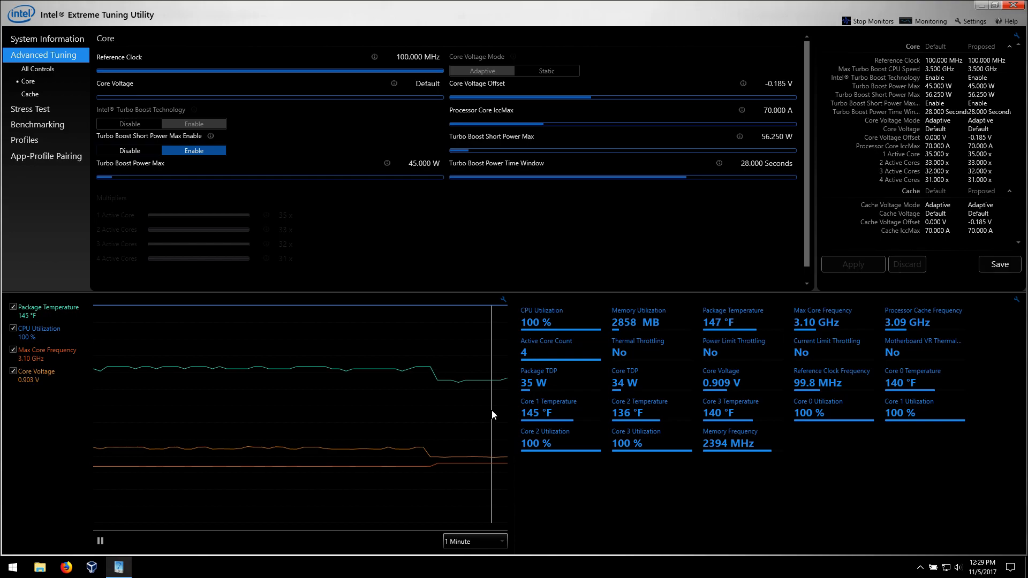
pyautogui.moveTo(45, 359)
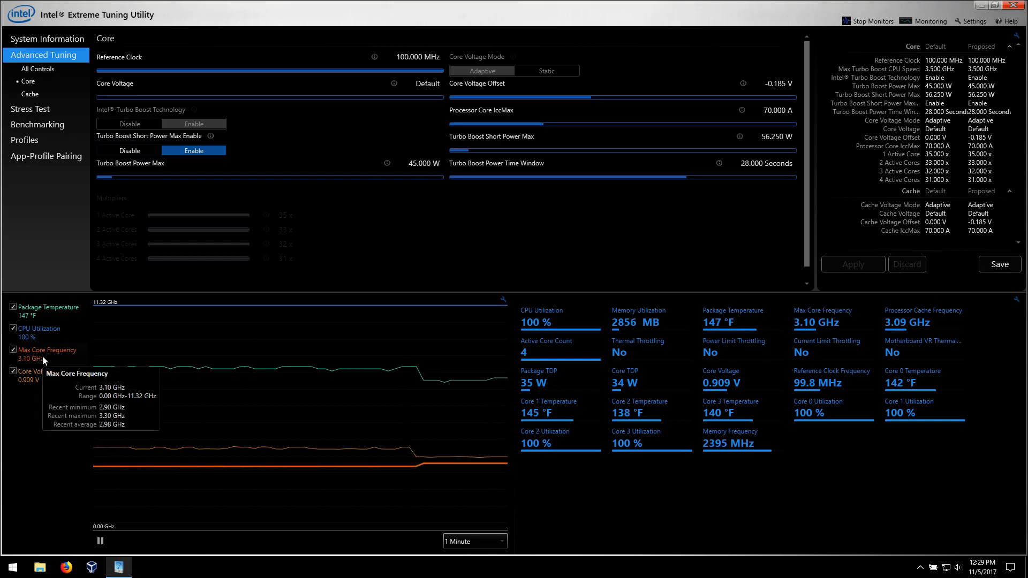
pyautogui.moveTo(352, 489)
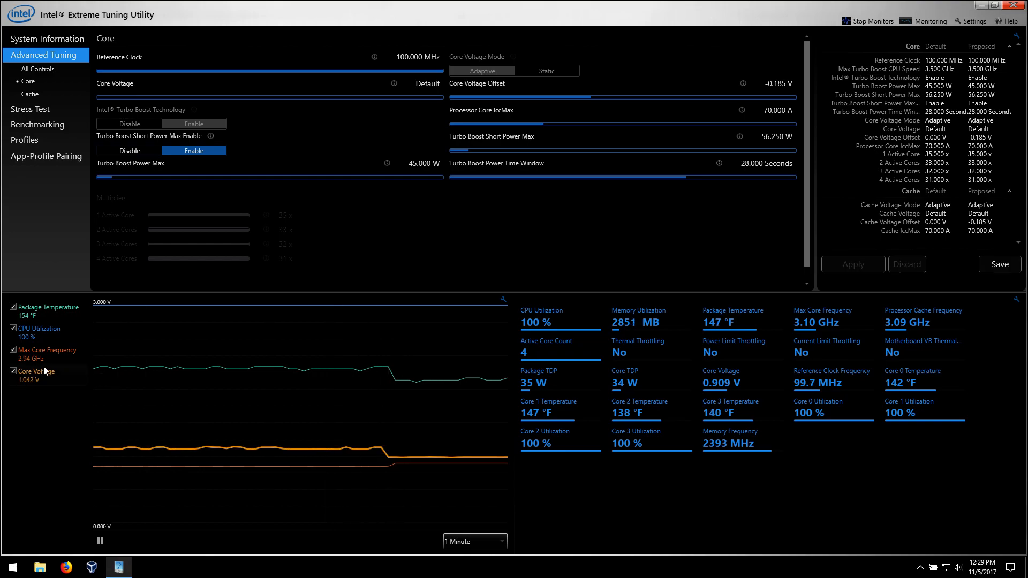
pyautogui.moveTo(809, 322)
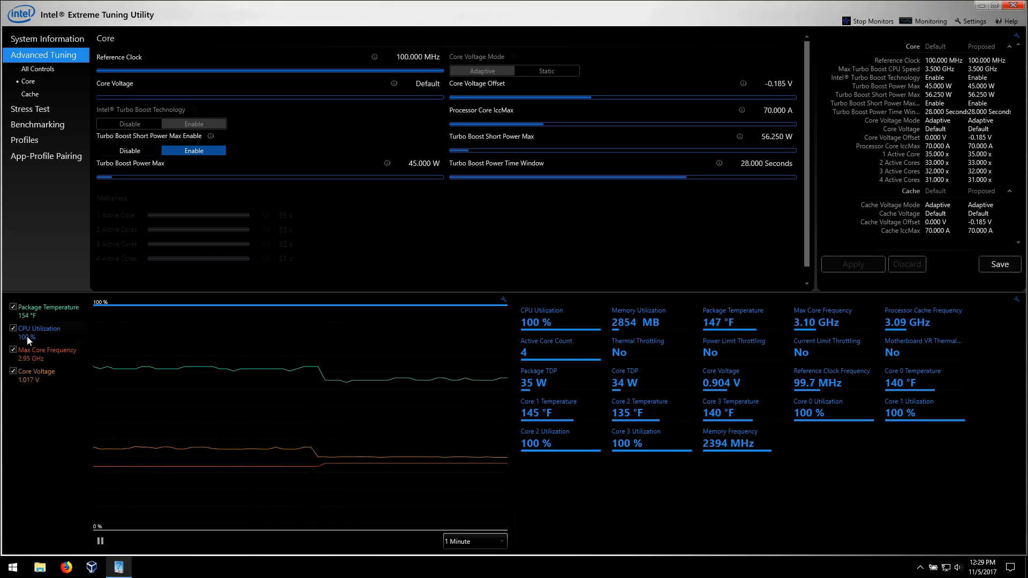
pyautogui.moveTo(34, 375)
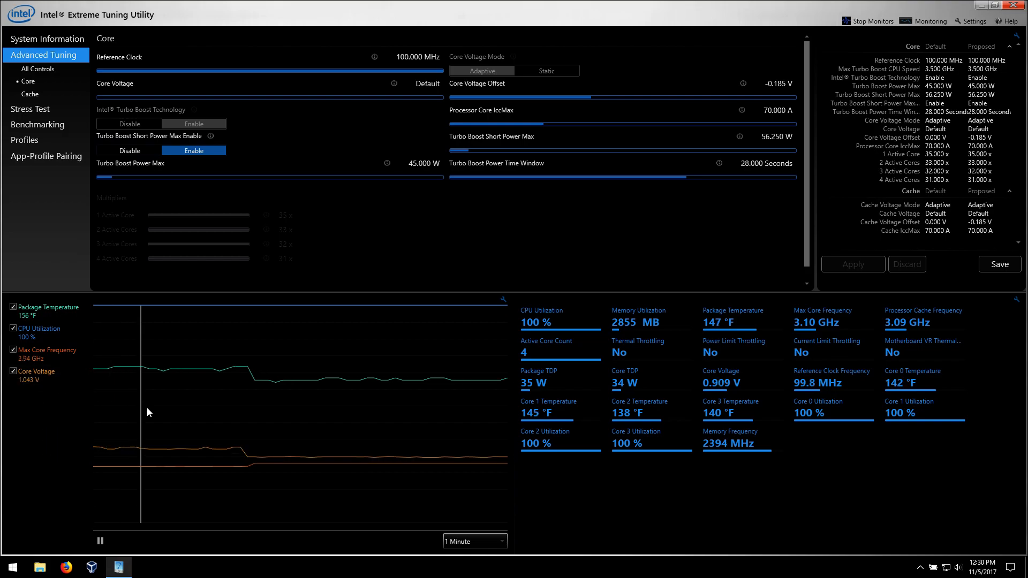
pyautogui.moveTo(190, 451)
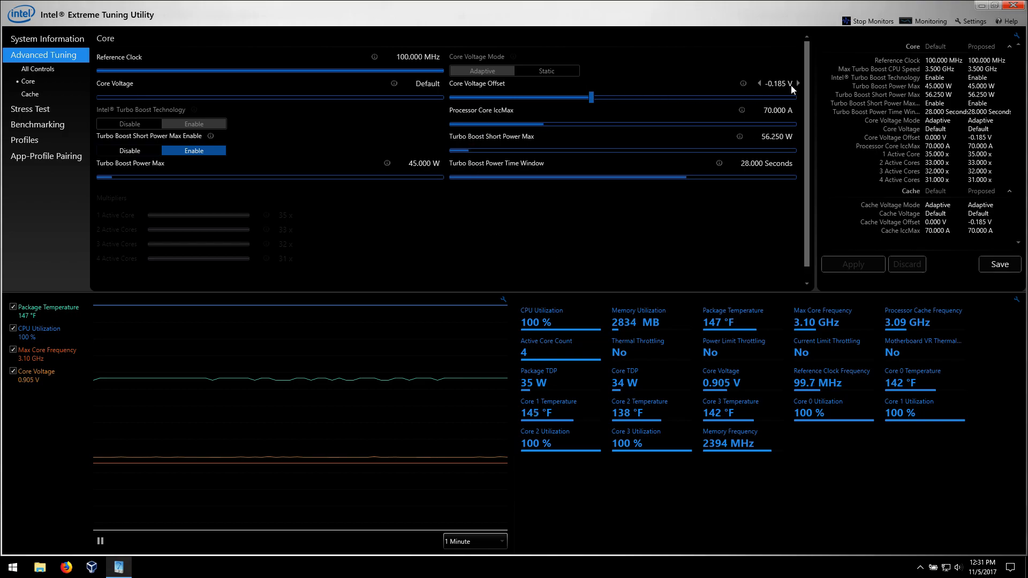
pyautogui.moveTo(785, 87)
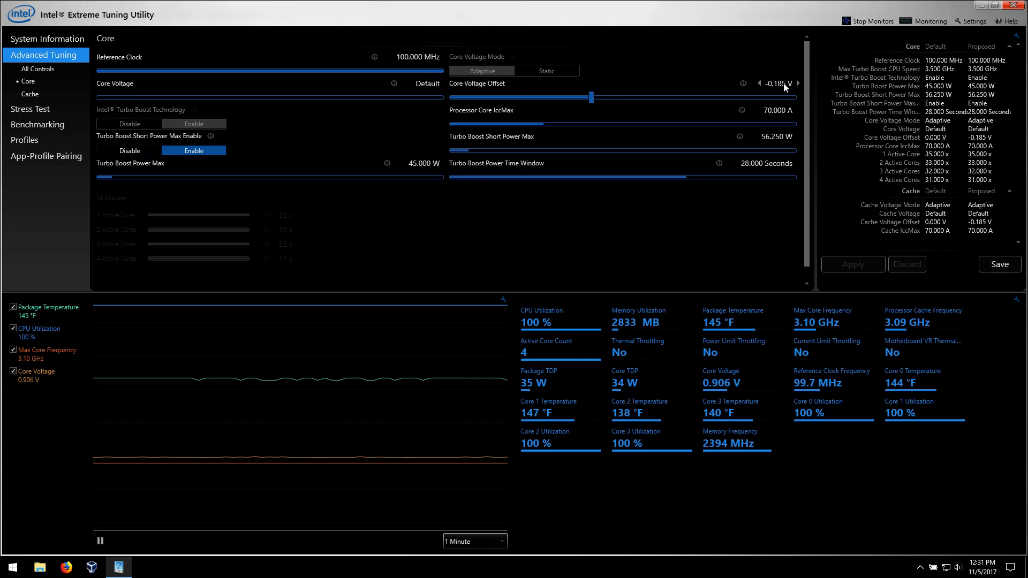
pyautogui.moveTo(700, 191)
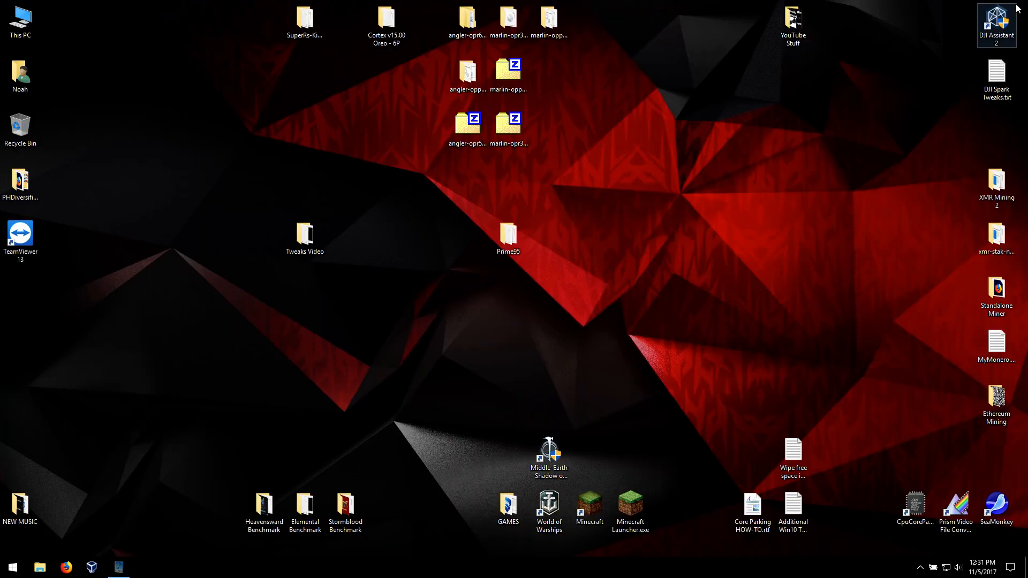
# Reopen Intel XTU from its hidden tray icon on the taskbar.
pyautogui.click(921, 567)
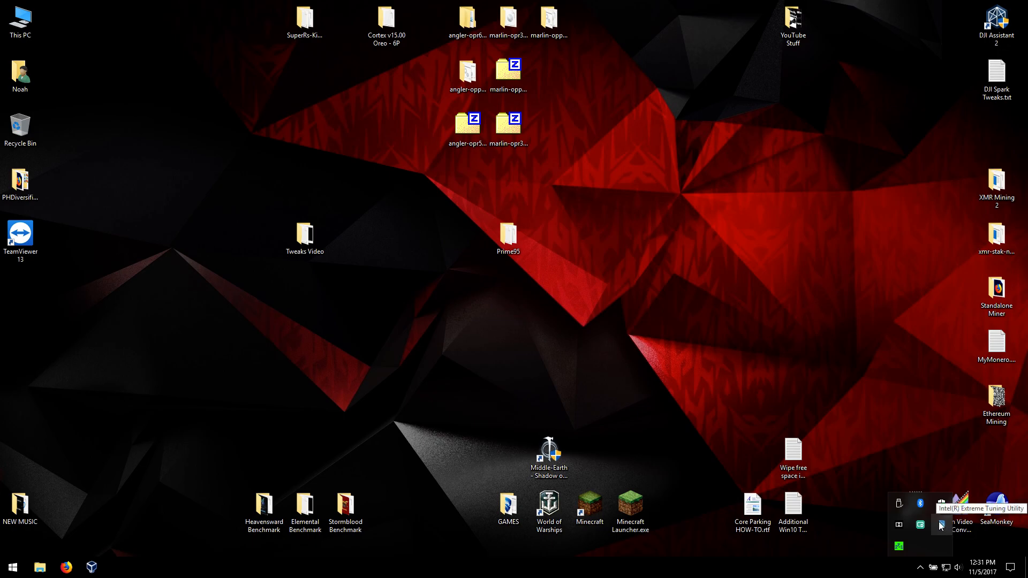
pyautogui.click(939, 524)
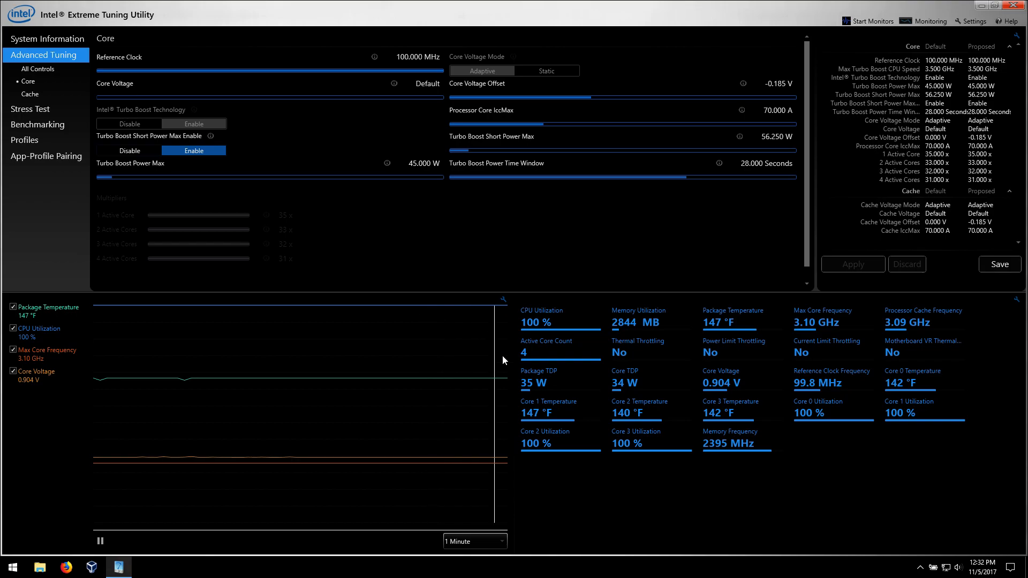
pyautogui.moveTo(584, 487)
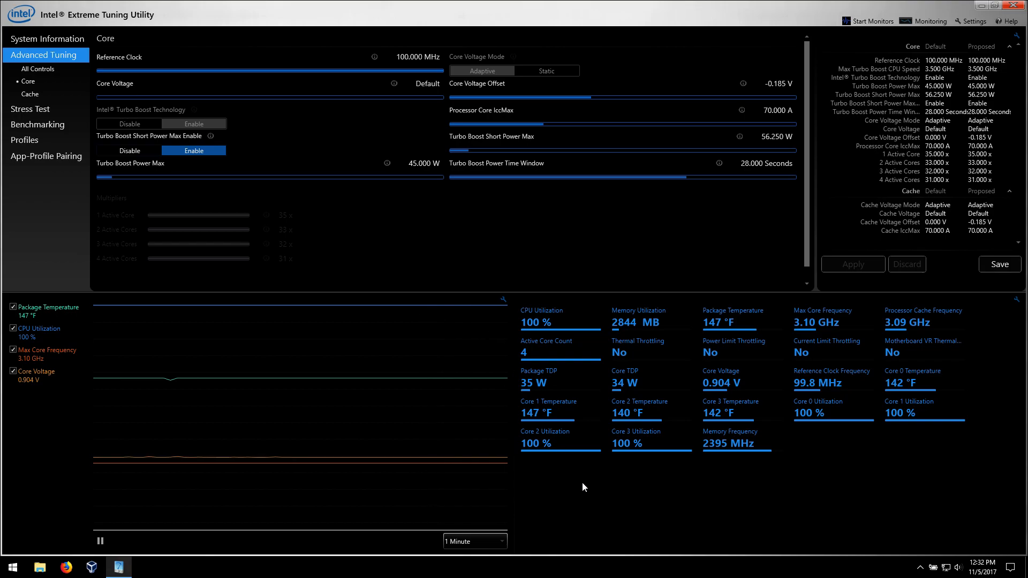